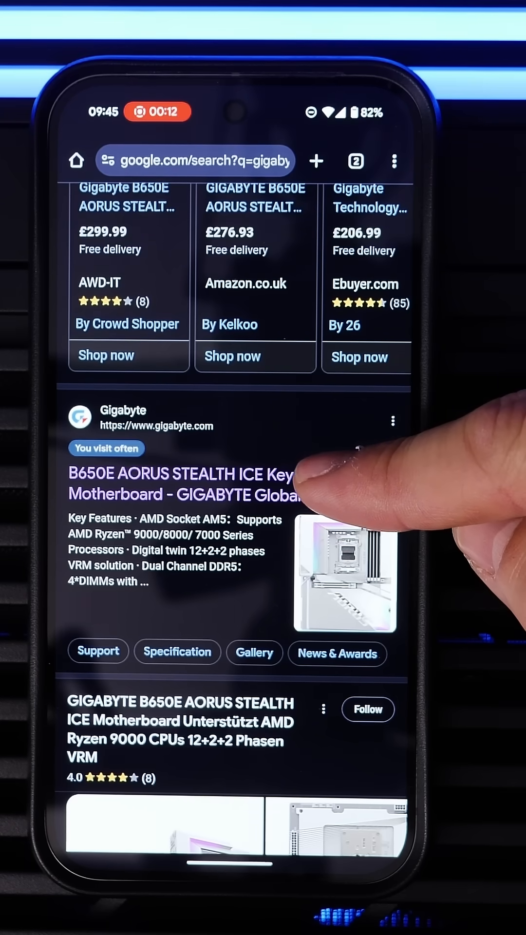
# Download the MediaTek Wi-Fi 7 driver from the Gigabyte B650E AORUS STEALTH ICE support page.
pyautogui.click(172, 484)
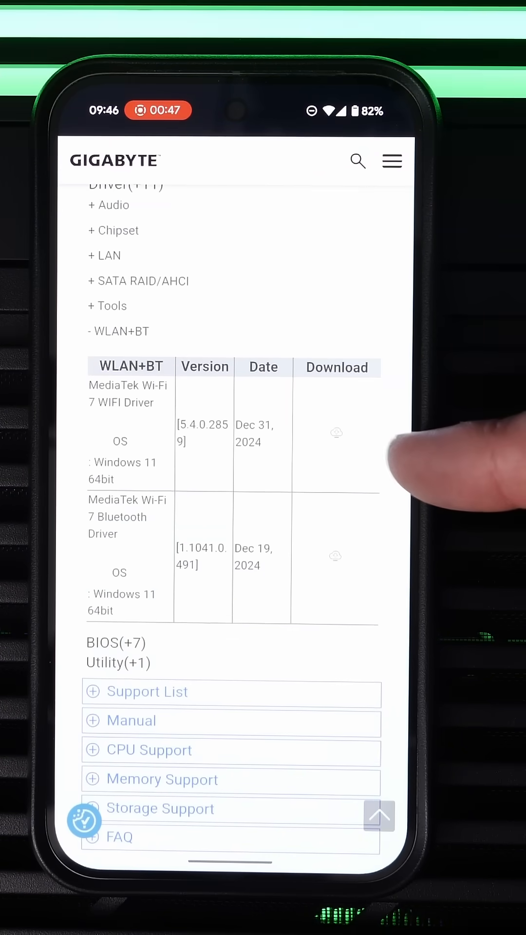
pyautogui.click(335, 433)
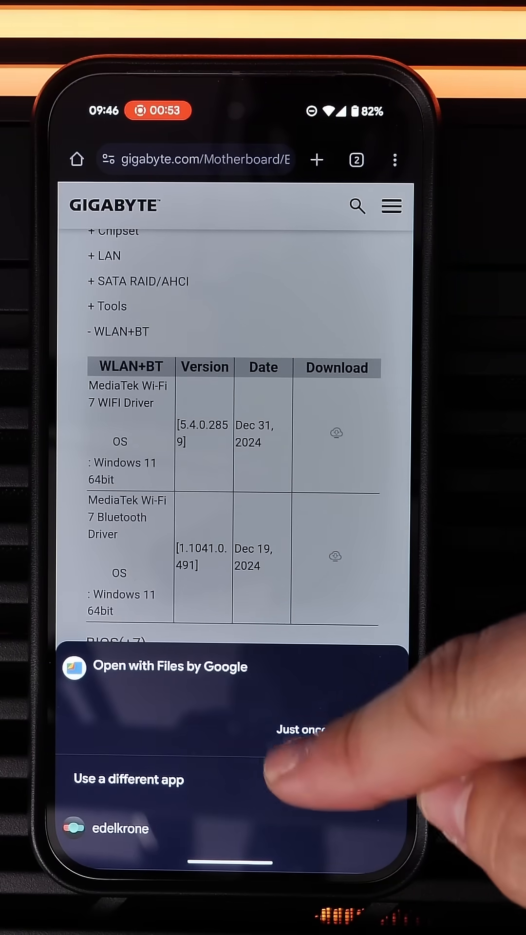
# Open the driver zip in Files by Google and extract 2682_5.4.0.2859_DCHSETUP.EXE.
pyautogui.click(302, 729)
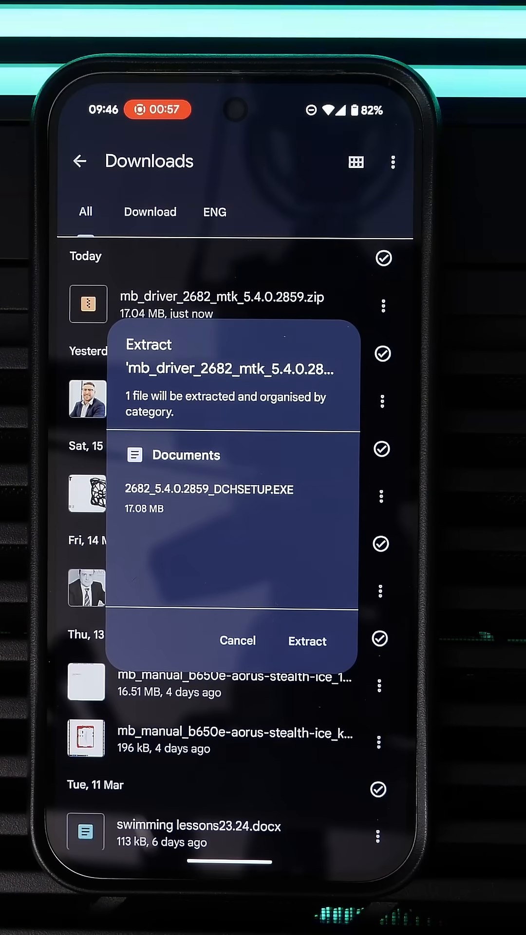
pyautogui.click(307, 641)
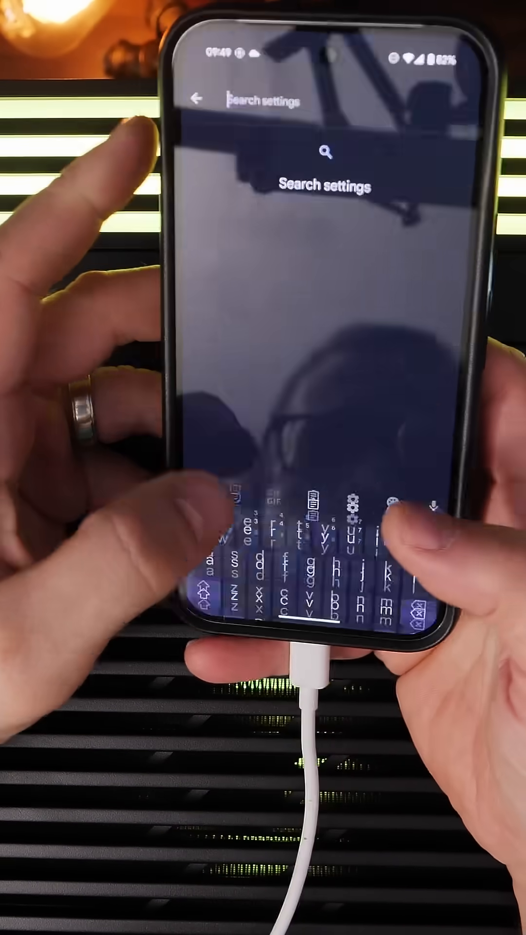
# Search Android Settings for 'usb' and open USB preferences.
pyautogui.write('usb')
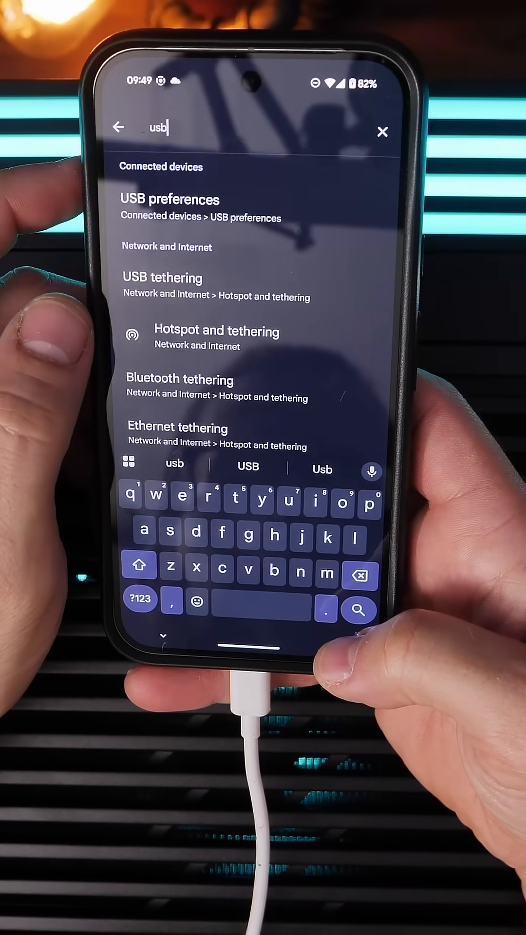
pyautogui.click(170, 199)
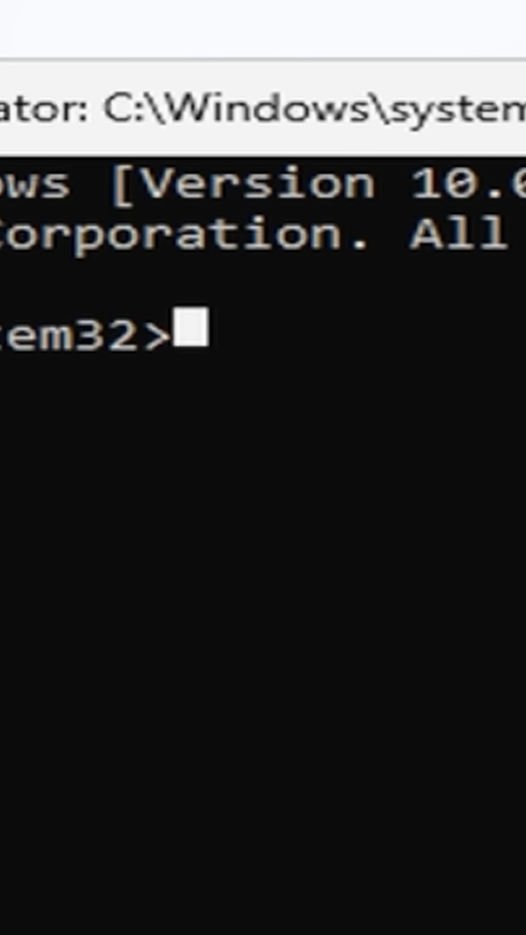
# Launch File Explorer by running 'explorer' in the administrator Command Prompt.
pyautogui.write('explo')
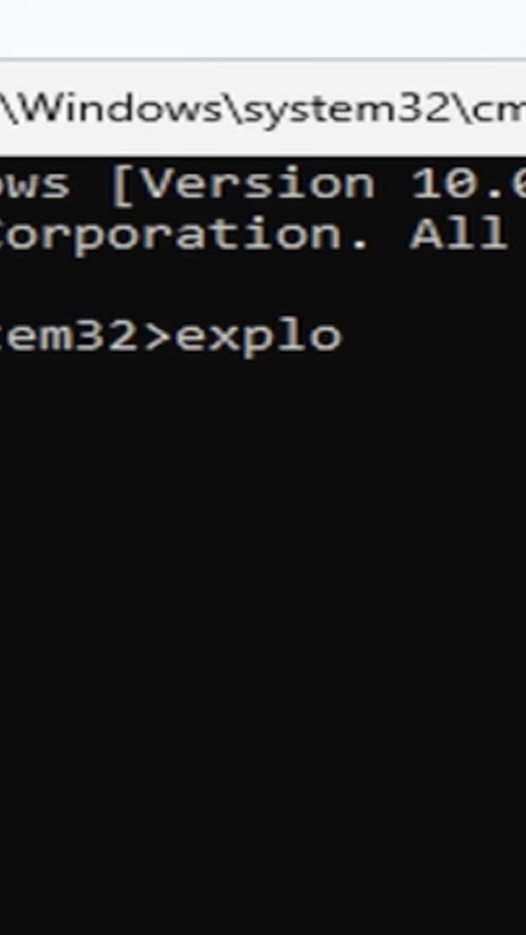
pyautogui.press('Enter')
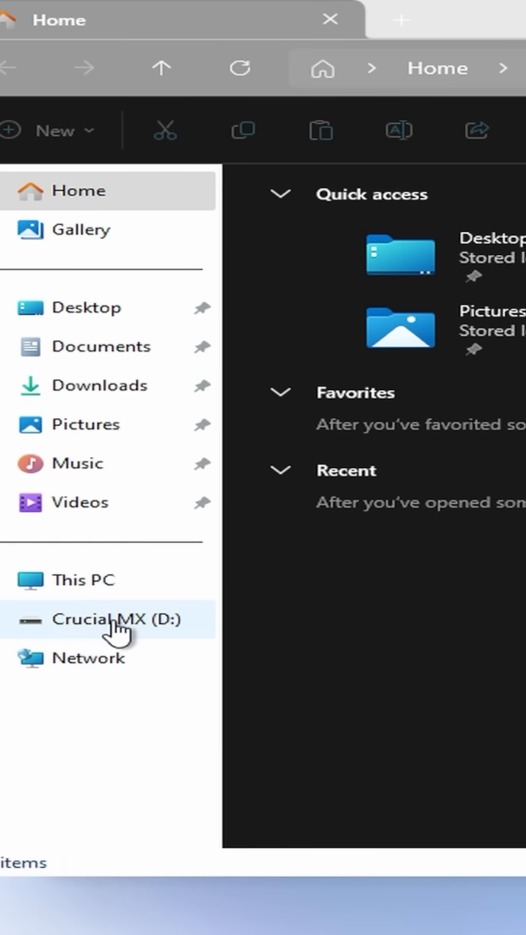
# Browse to the Pixel 9 Pro XL and open its Internal shared storage.
pyautogui.click(83, 580)
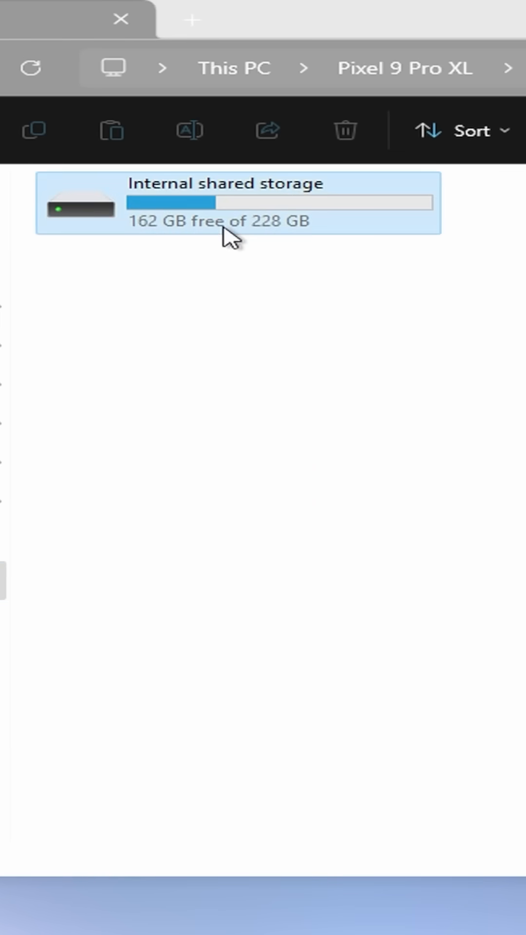
pyautogui.doubleClick(224, 207)
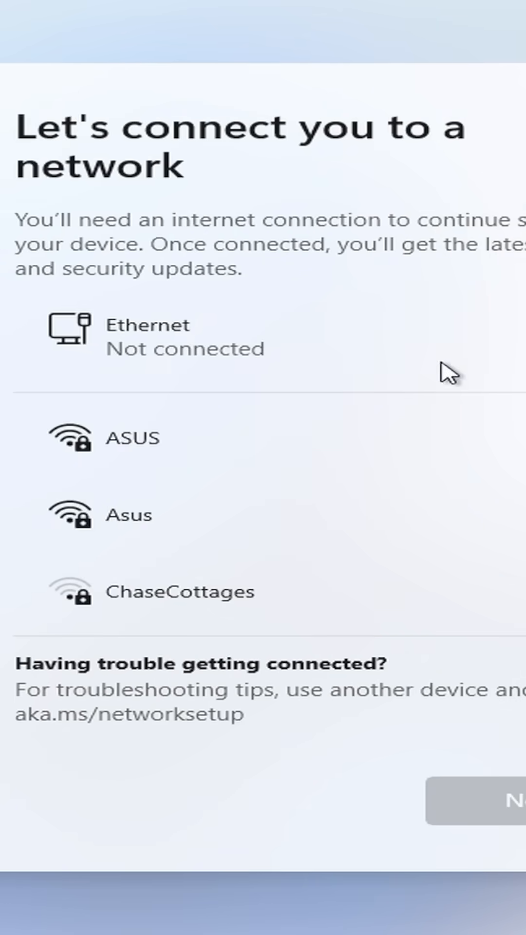
# Select the ASUS Wi-Fi network to bring up its security key box.
pyautogui.click(134, 437)
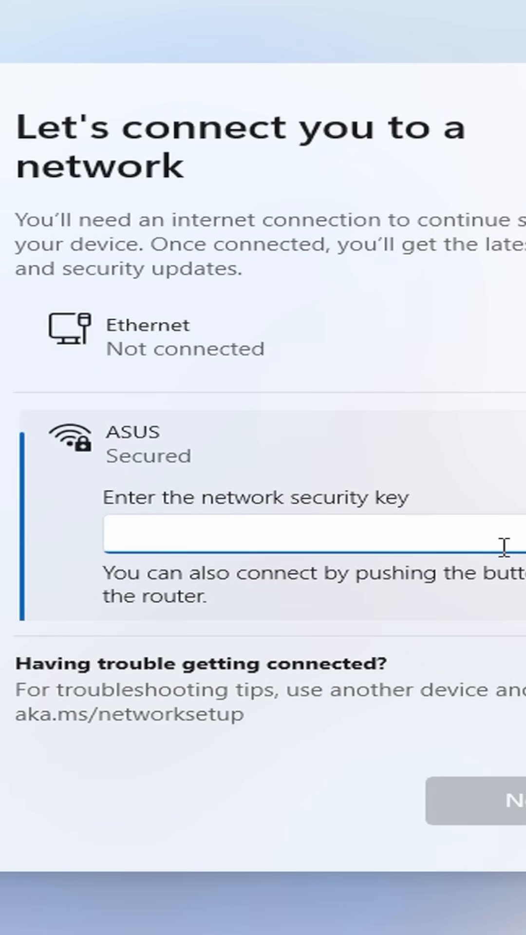
pyautogui.moveTo(461, 433)
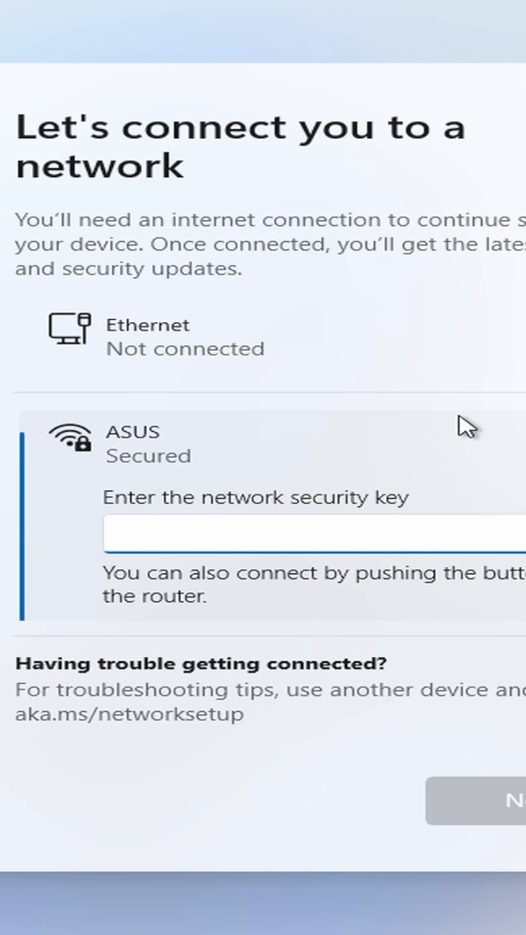